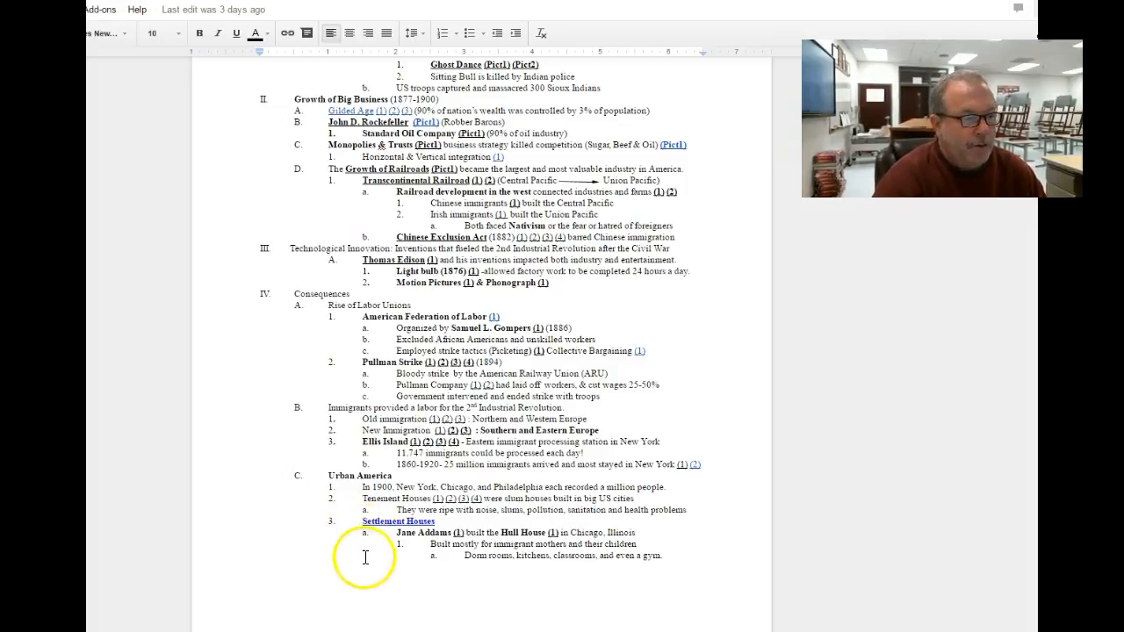
Open the political map of Europe via the outline's immigration-section hyperlink.
scroll("down", 3)
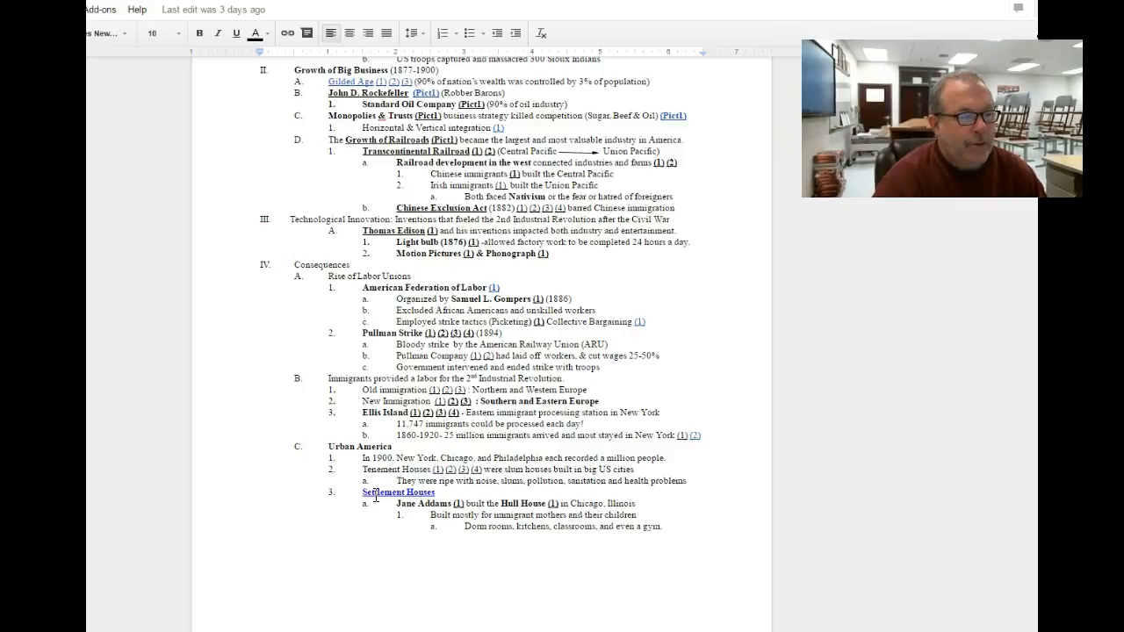
left_click(438, 401)
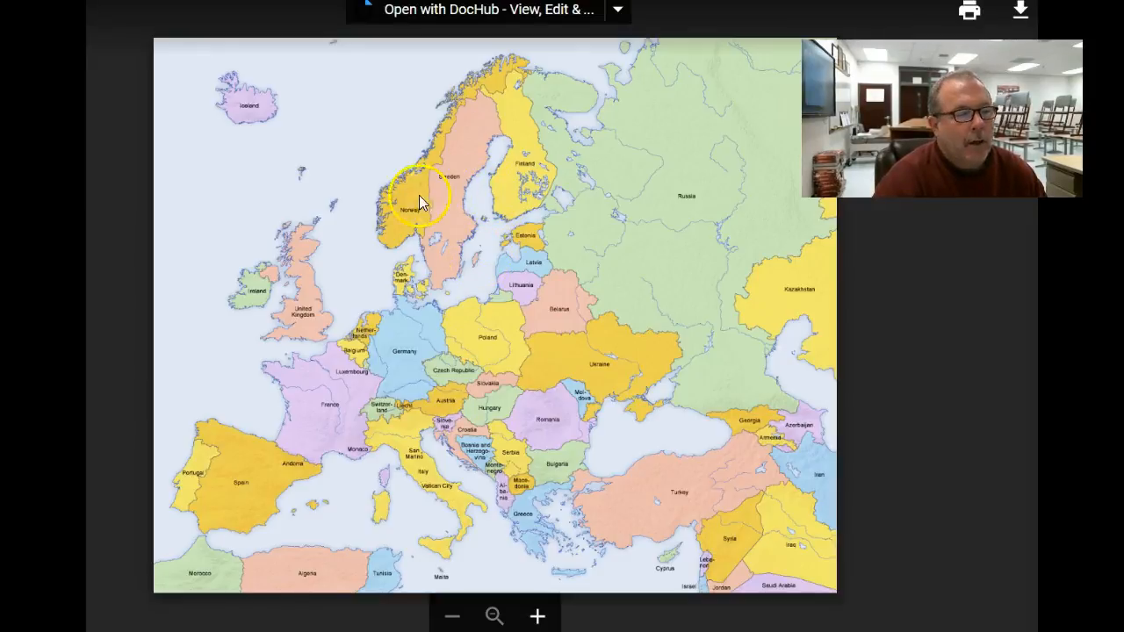
mouse_move(408, 218)
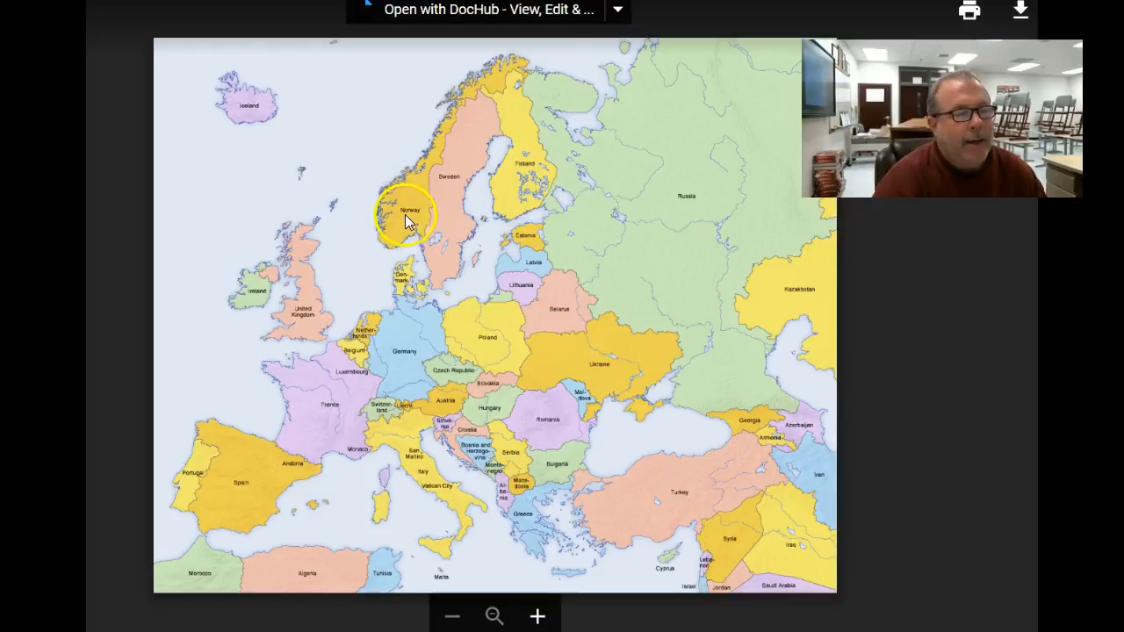
mouse_move(506, 179)
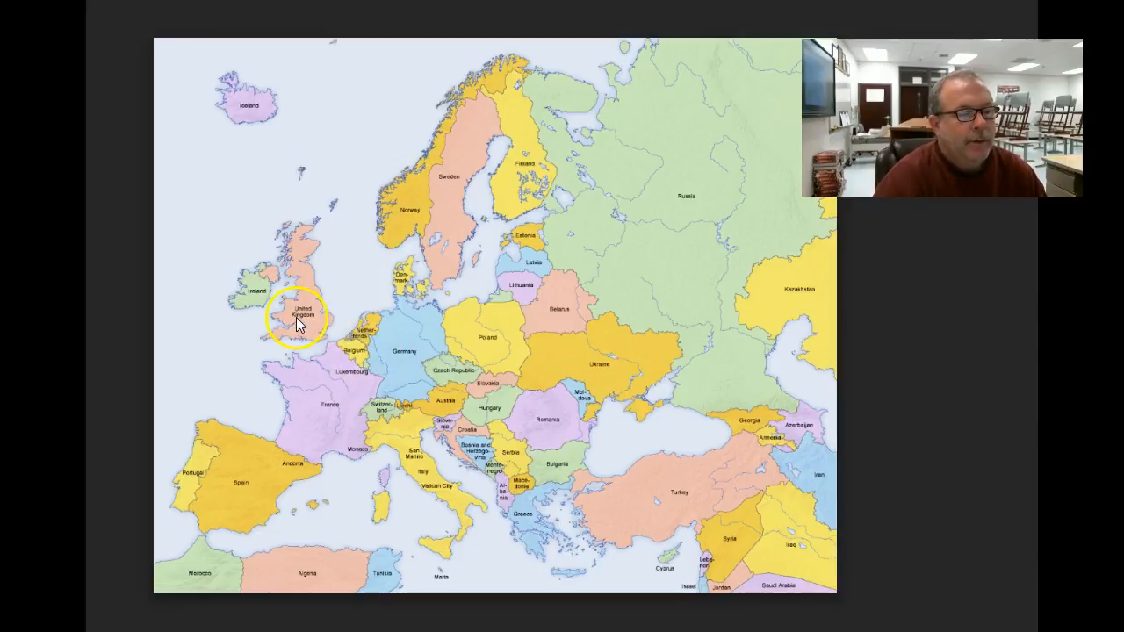
mouse_move(372, 390)
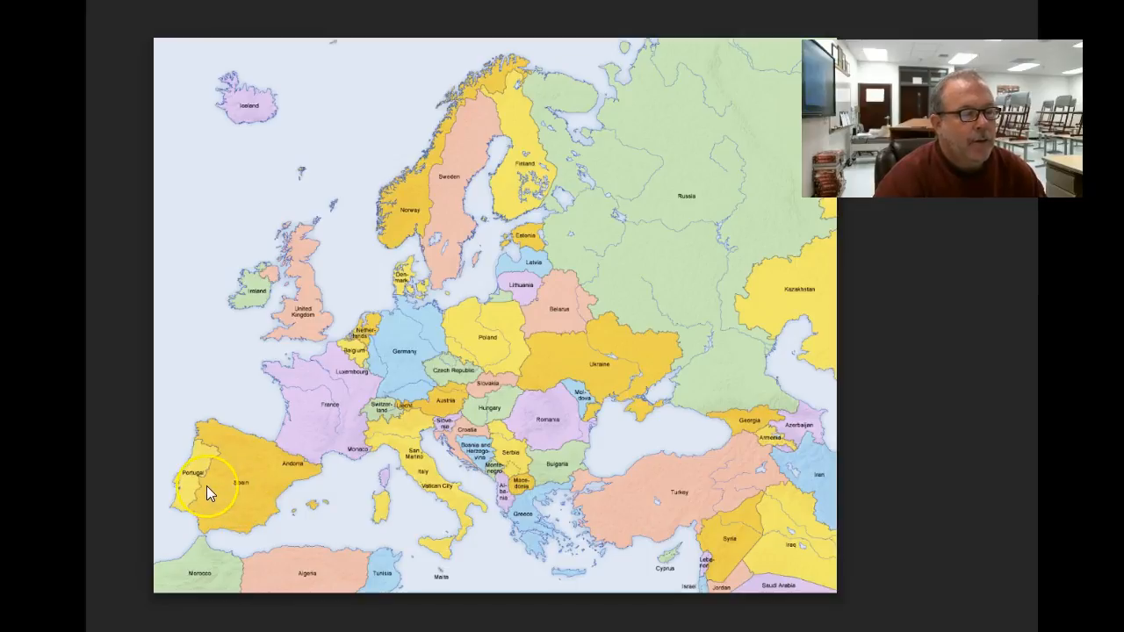
mouse_move(425, 481)
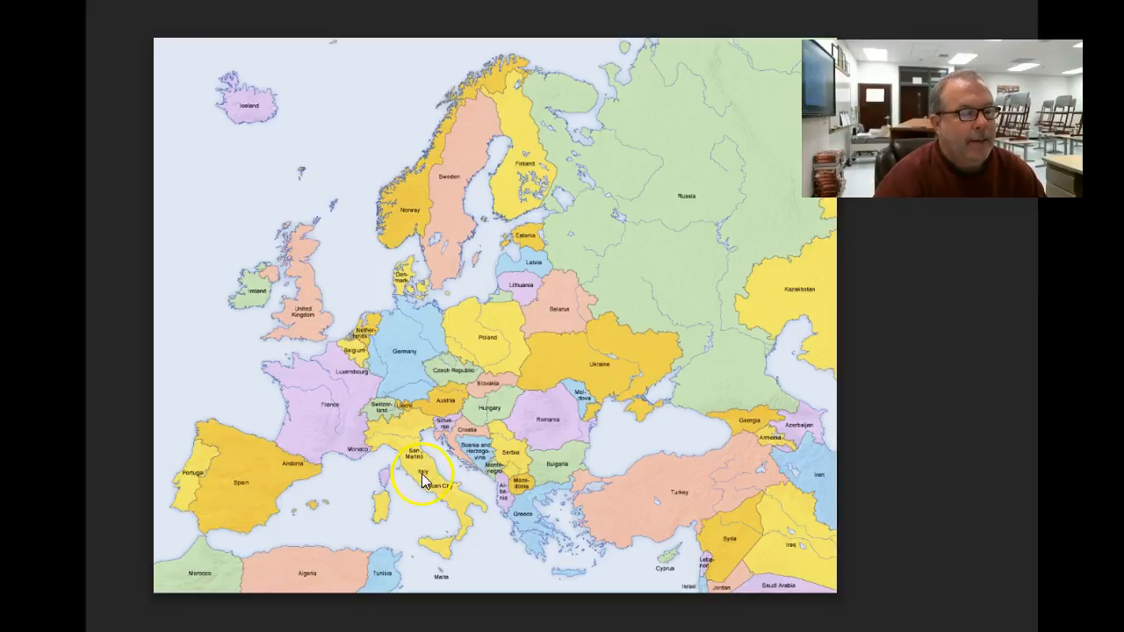
mouse_move(478, 488)
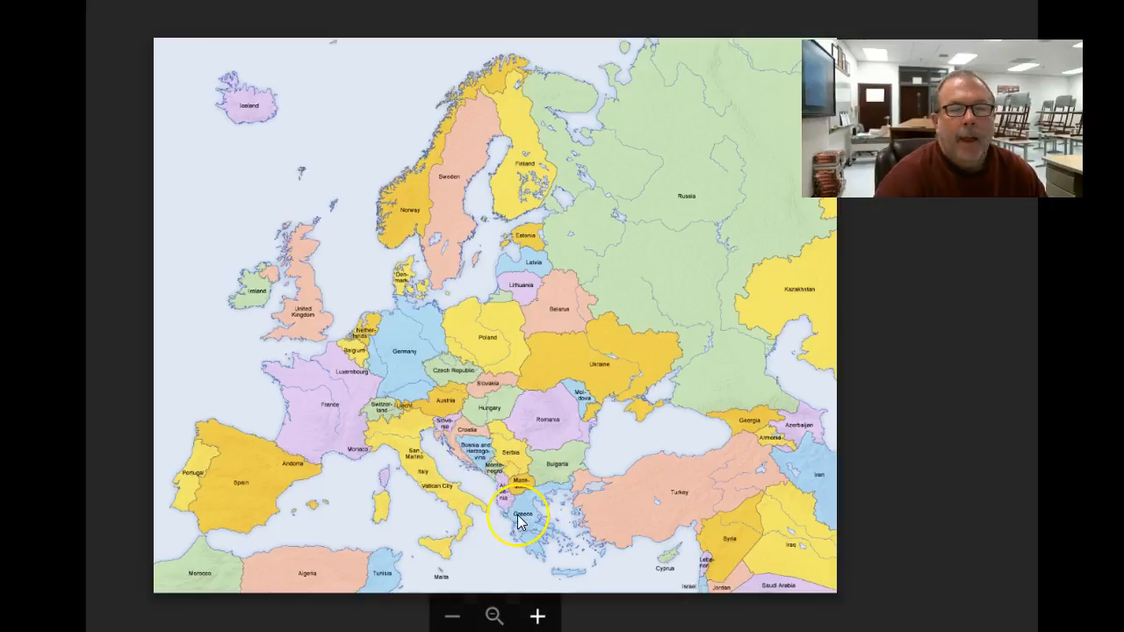
mouse_move(467, 439)
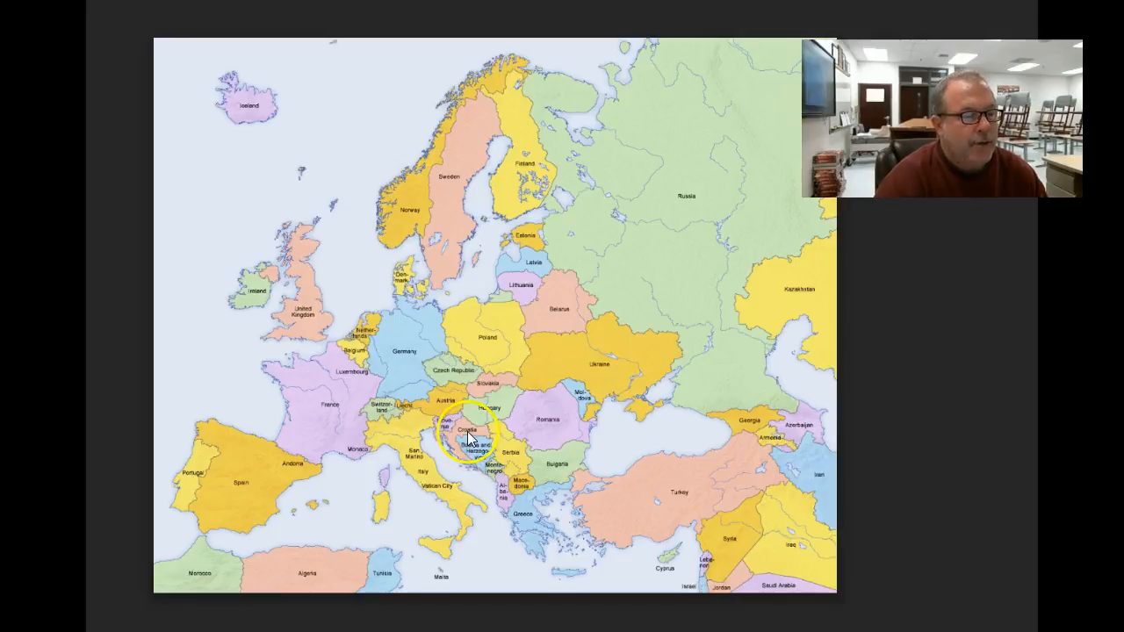
mouse_move(450, 406)
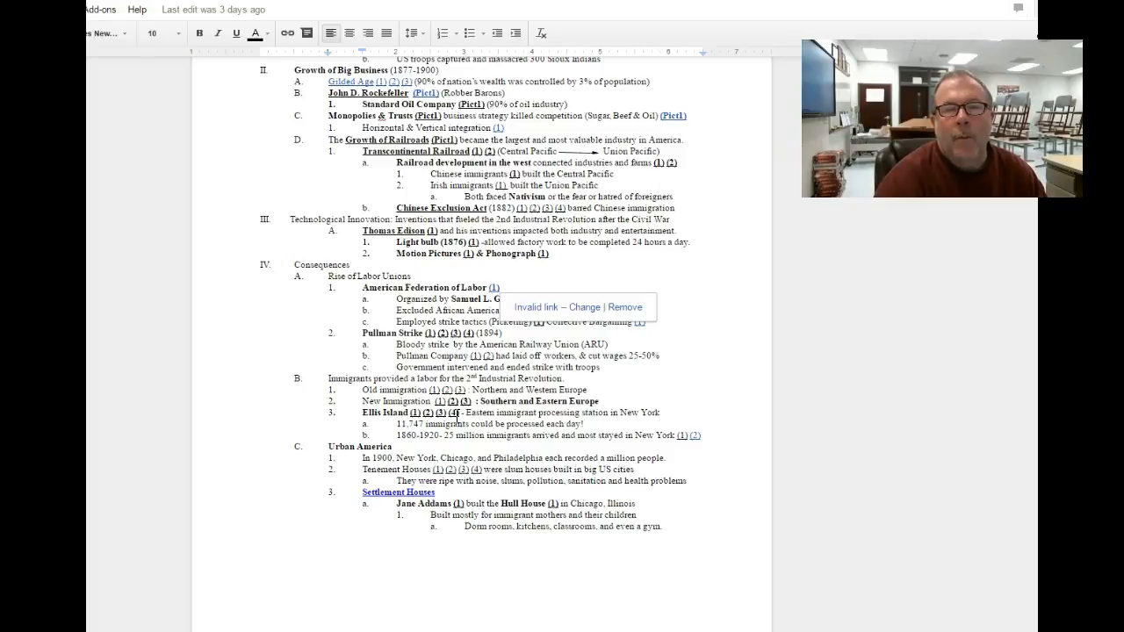
mouse_move(456, 414)
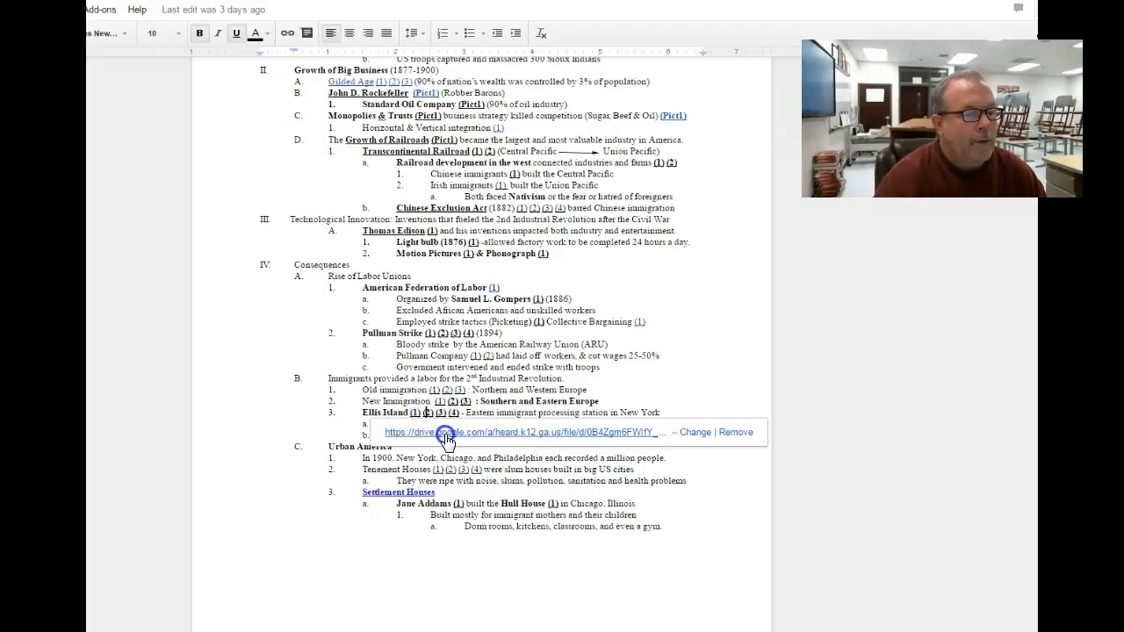
left_click(447, 432)
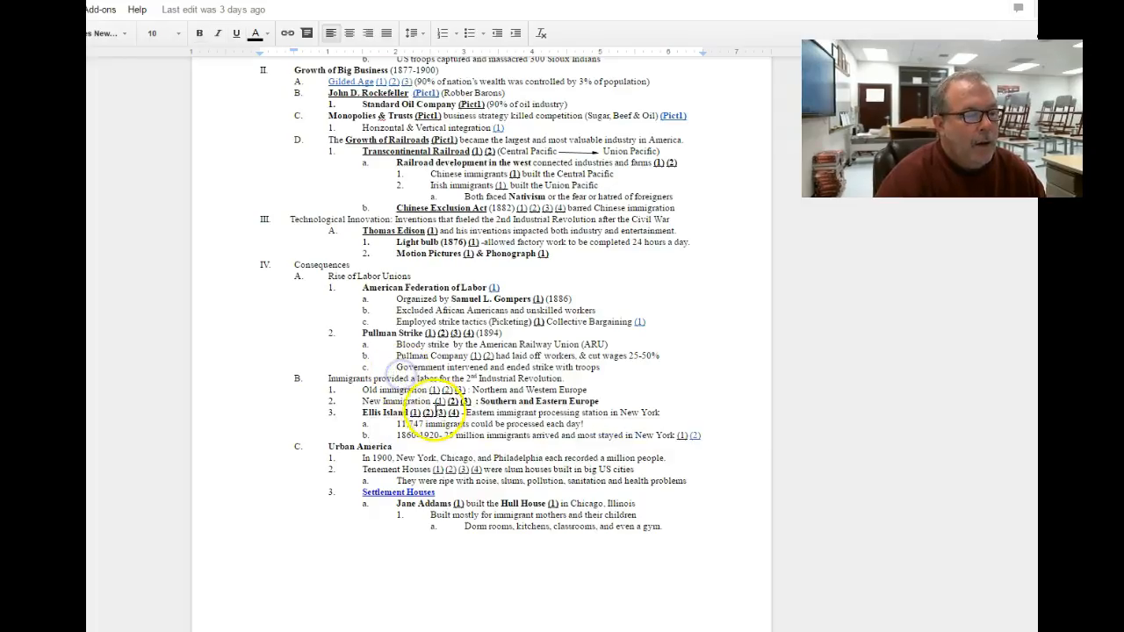
left_click(409, 413)
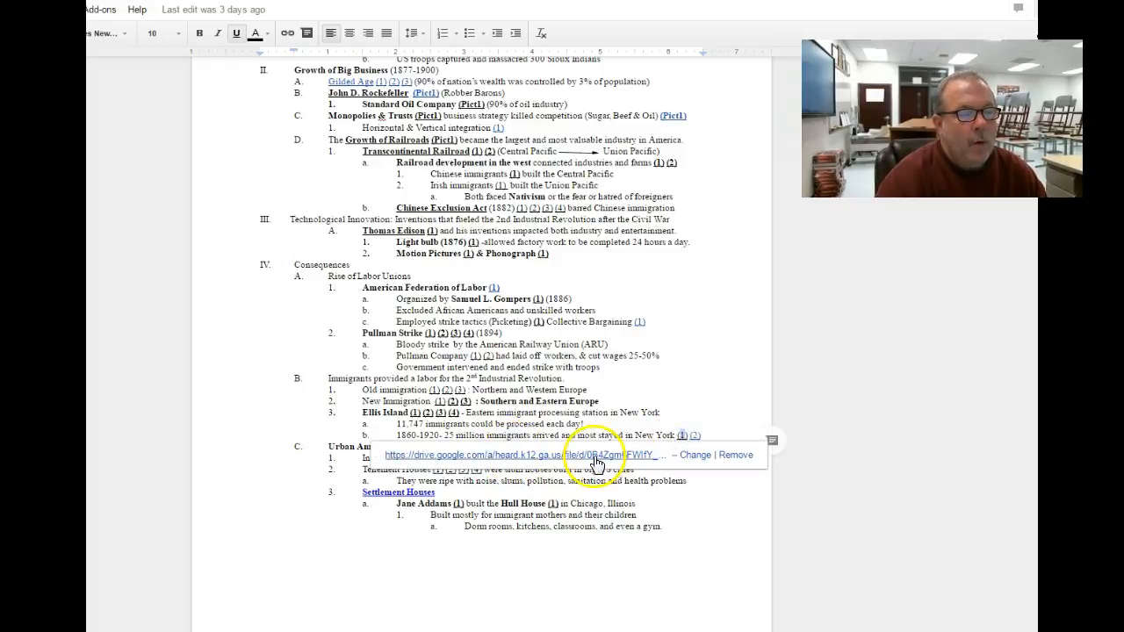
left_click(597, 455)
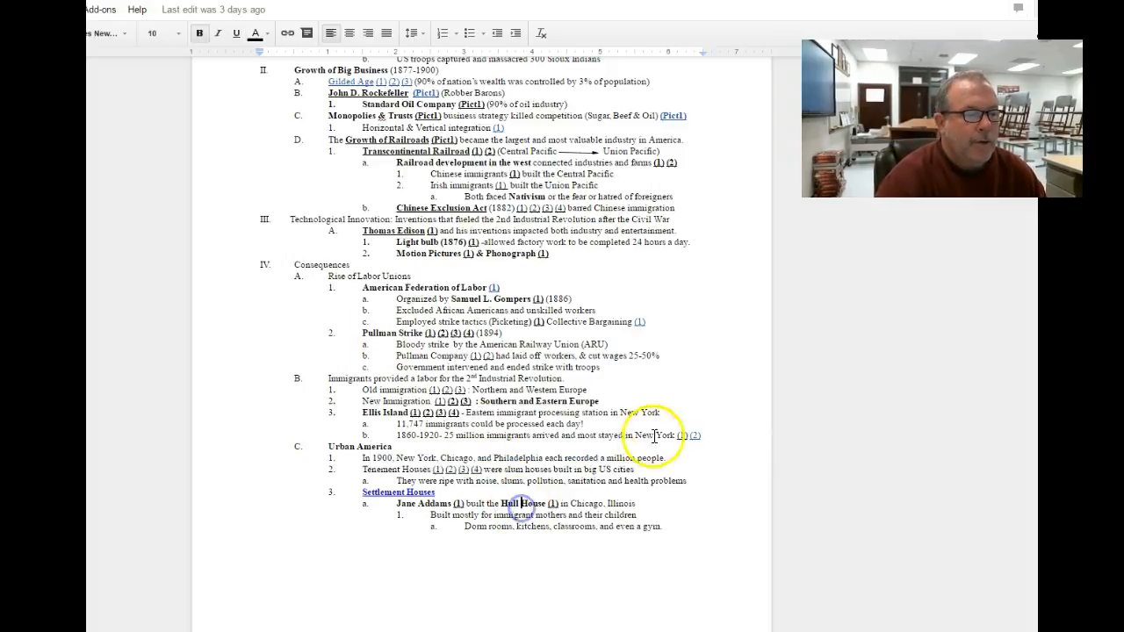
Open the New York City bird's-eye illustration via the outline's New York (2) link.
left_click(678, 436)
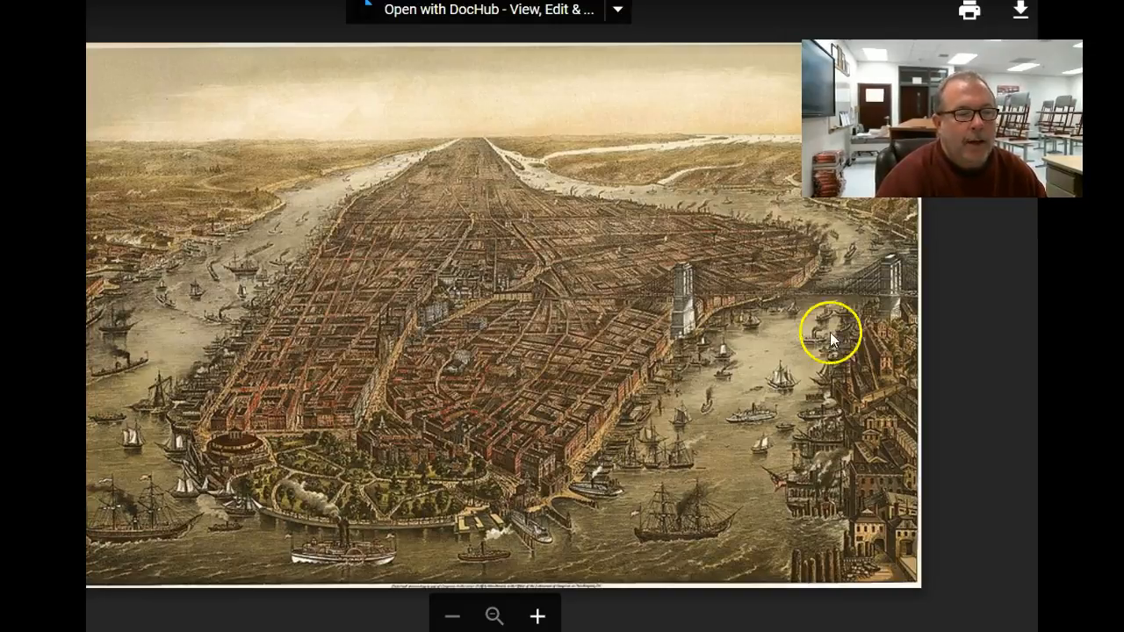
mouse_move(408, 351)
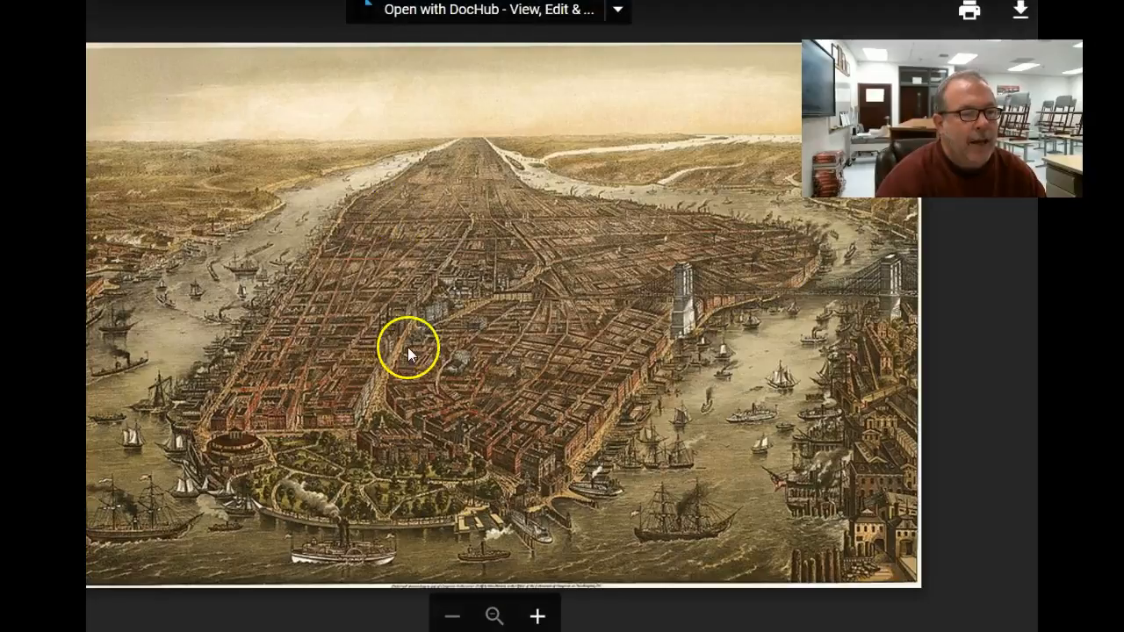
mouse_move(314, 320)
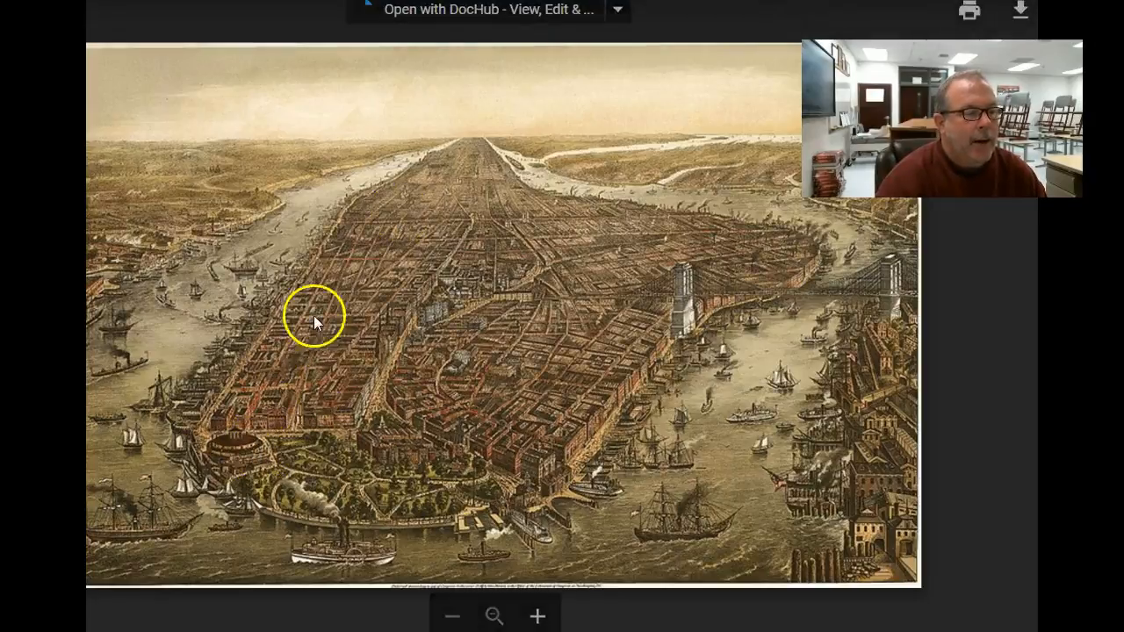